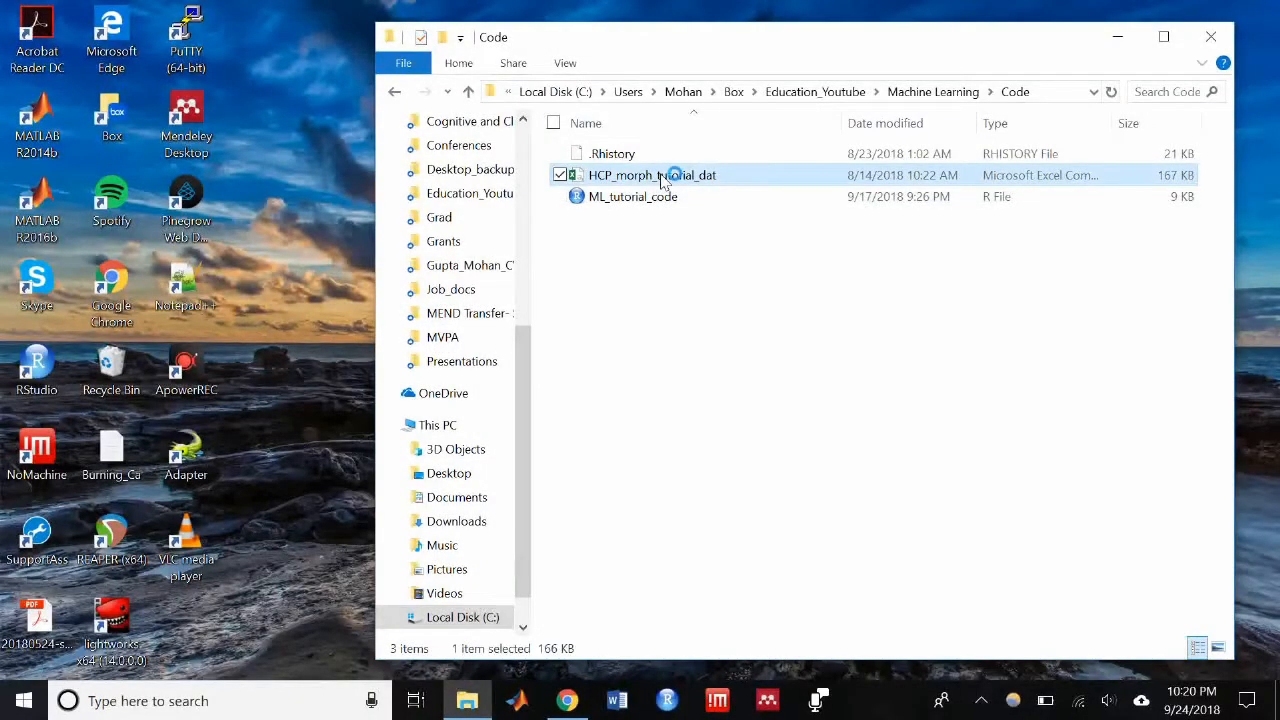
Step: Open HCP_morph_tutorial_dat from the Code folder in Excel
double_click(651, 175)
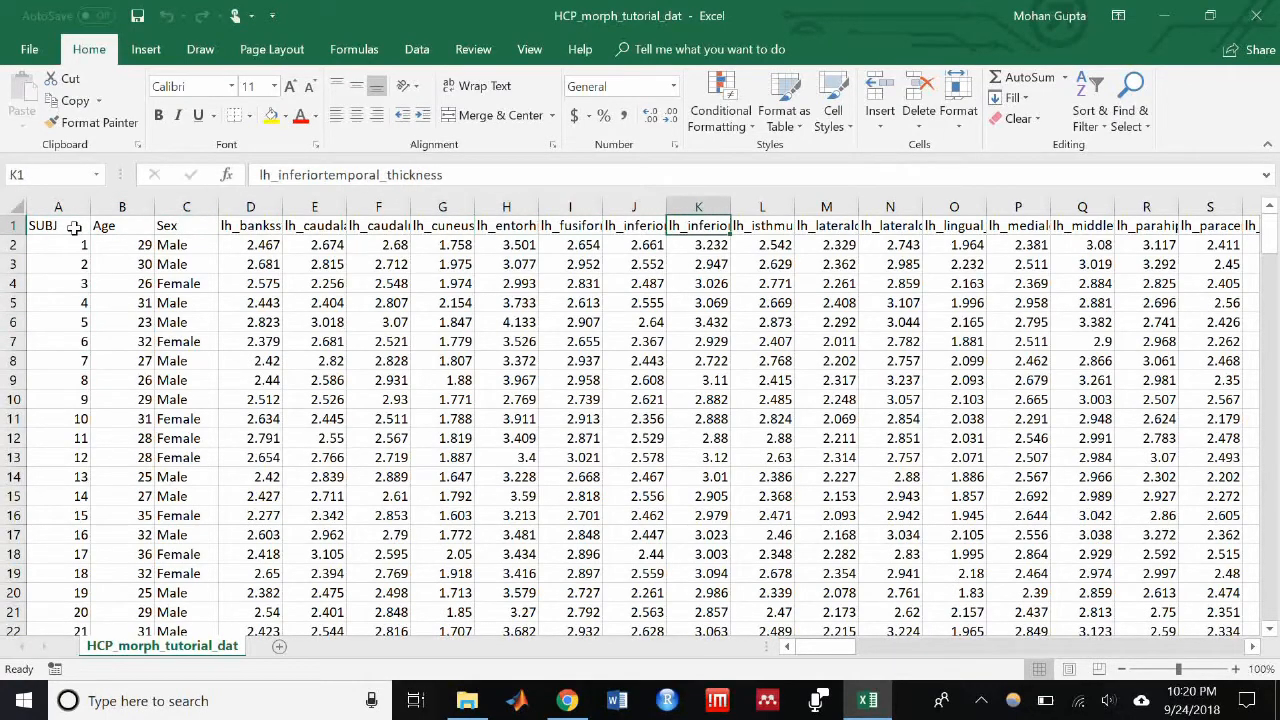
scroll(down, 3)
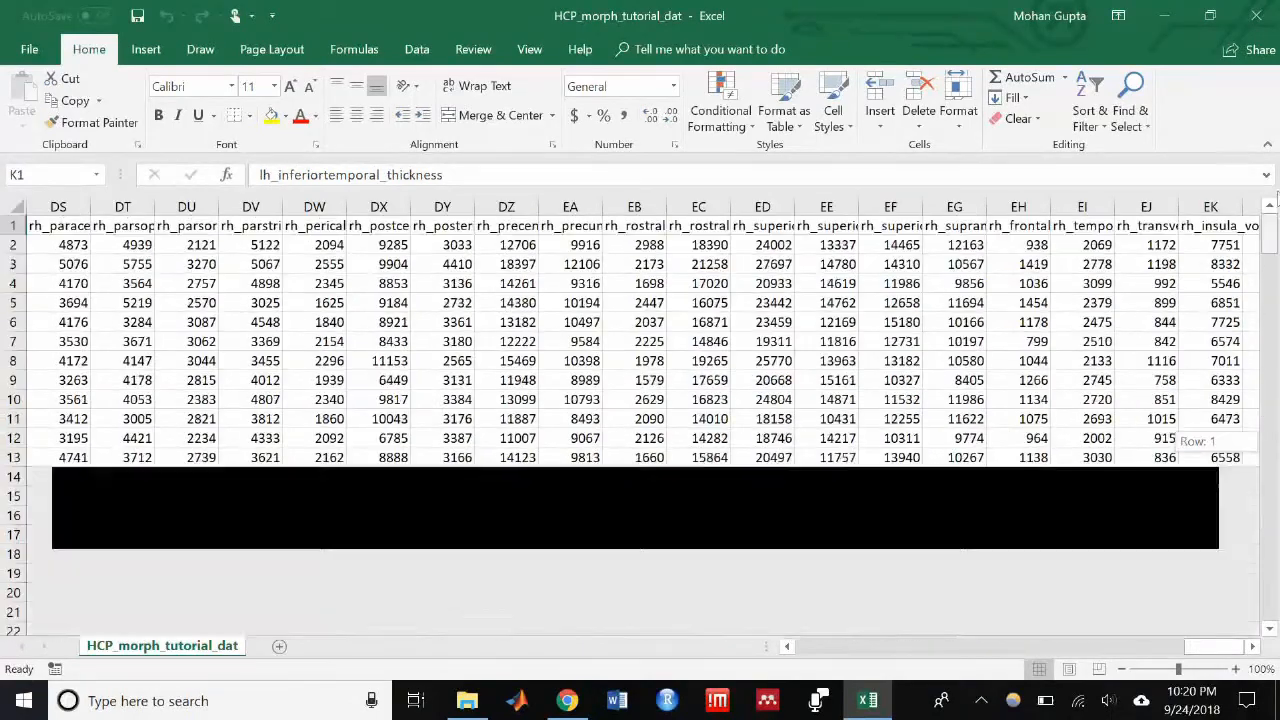
scroll(down, 3)
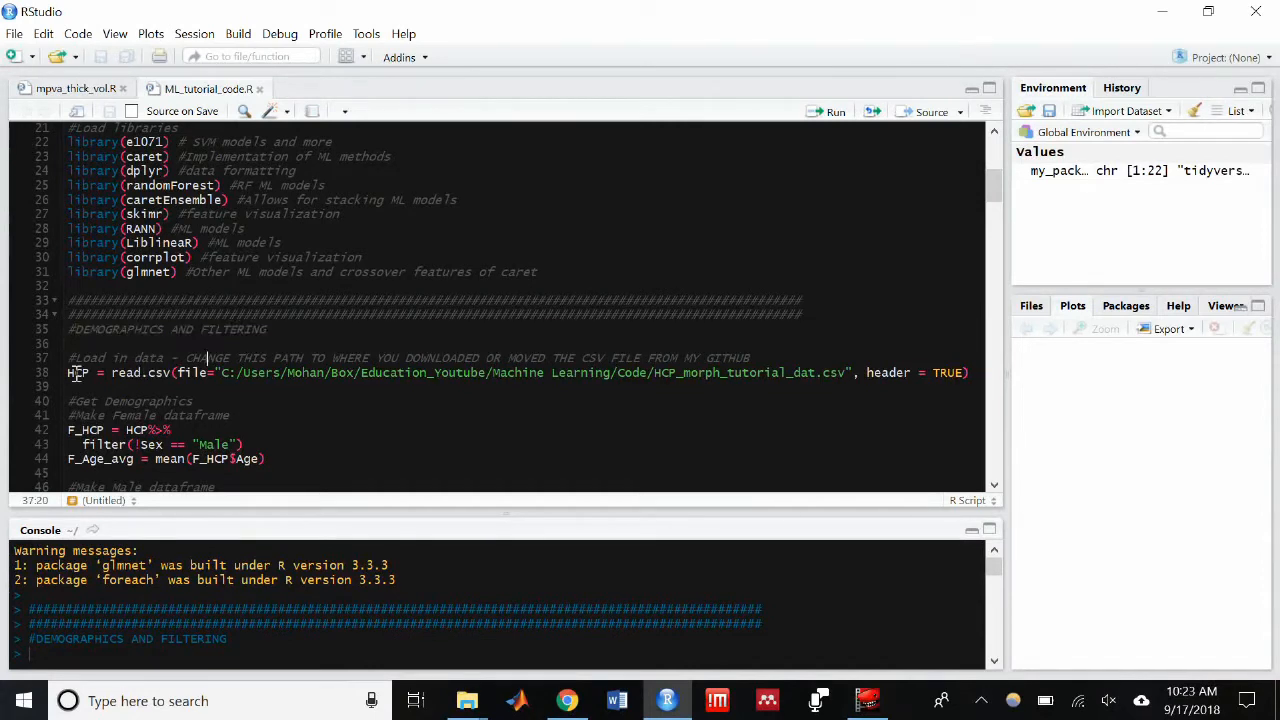
Step: Run the read.csv line loading the HCP CSV, pointing out the user folder in its path
click(70, 372)
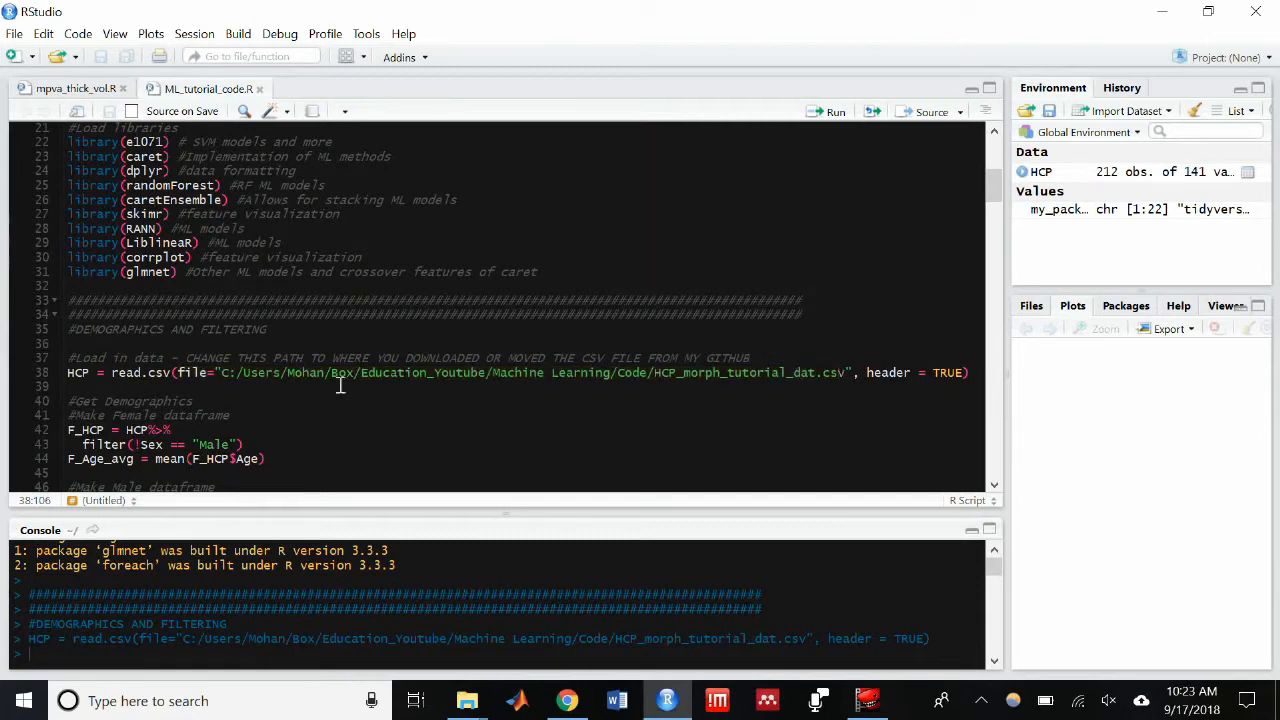
click(327, 372)
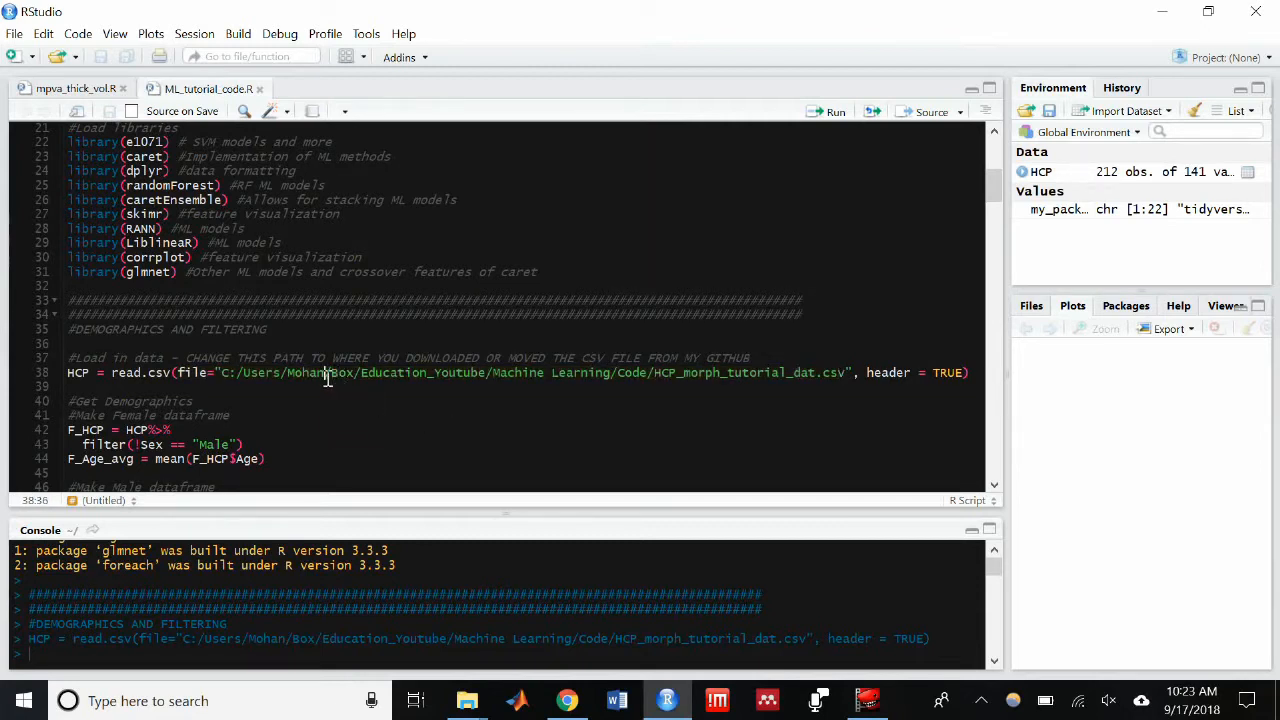
click(330, 372)
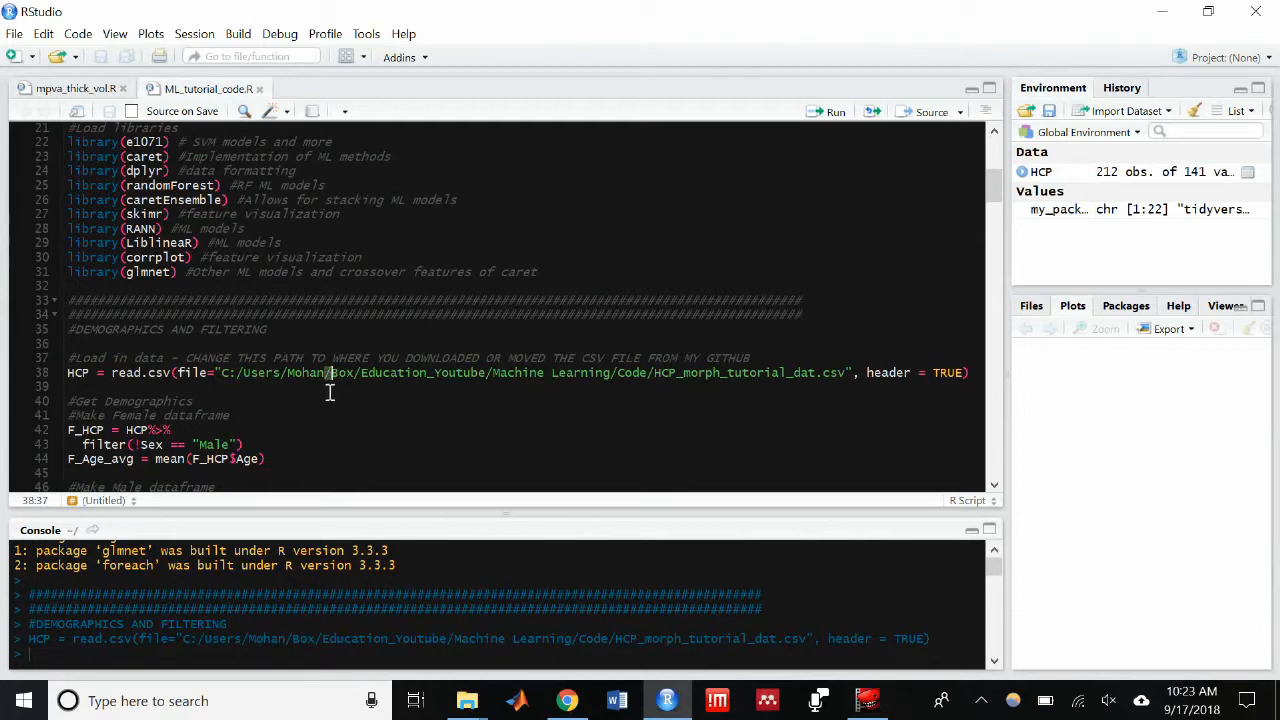
click(67, 387)
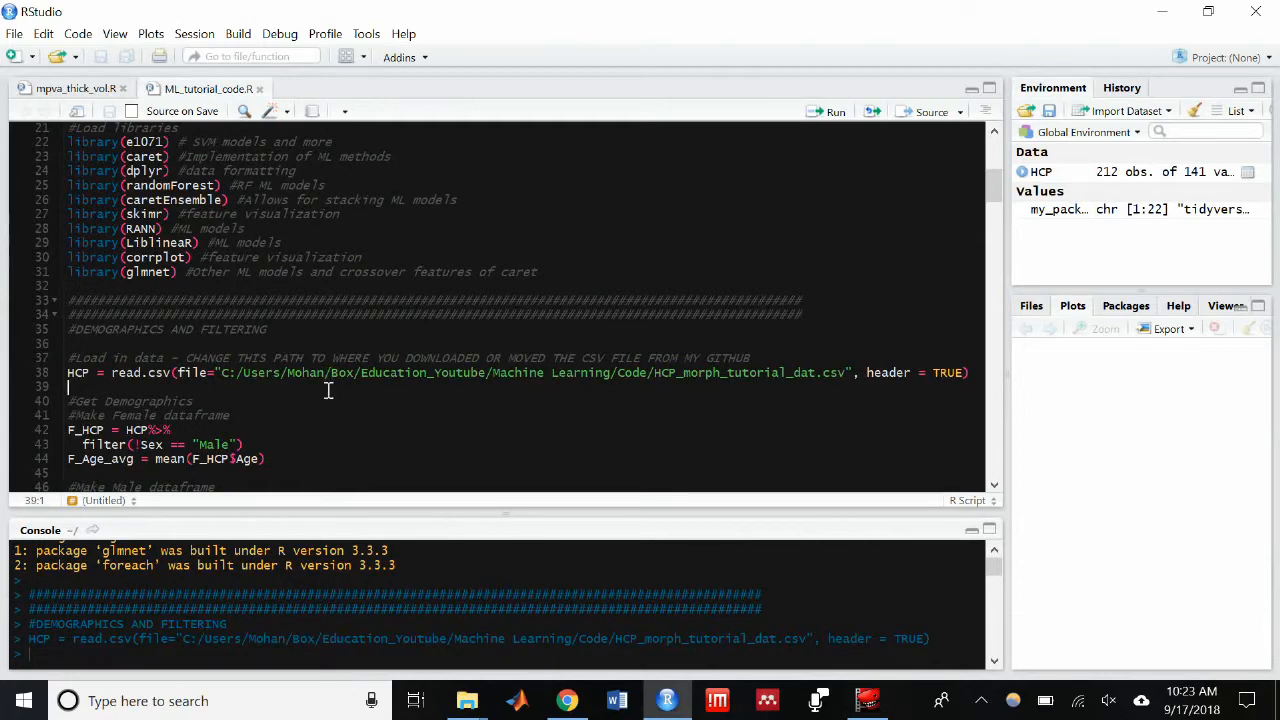
scroll(down, 3)
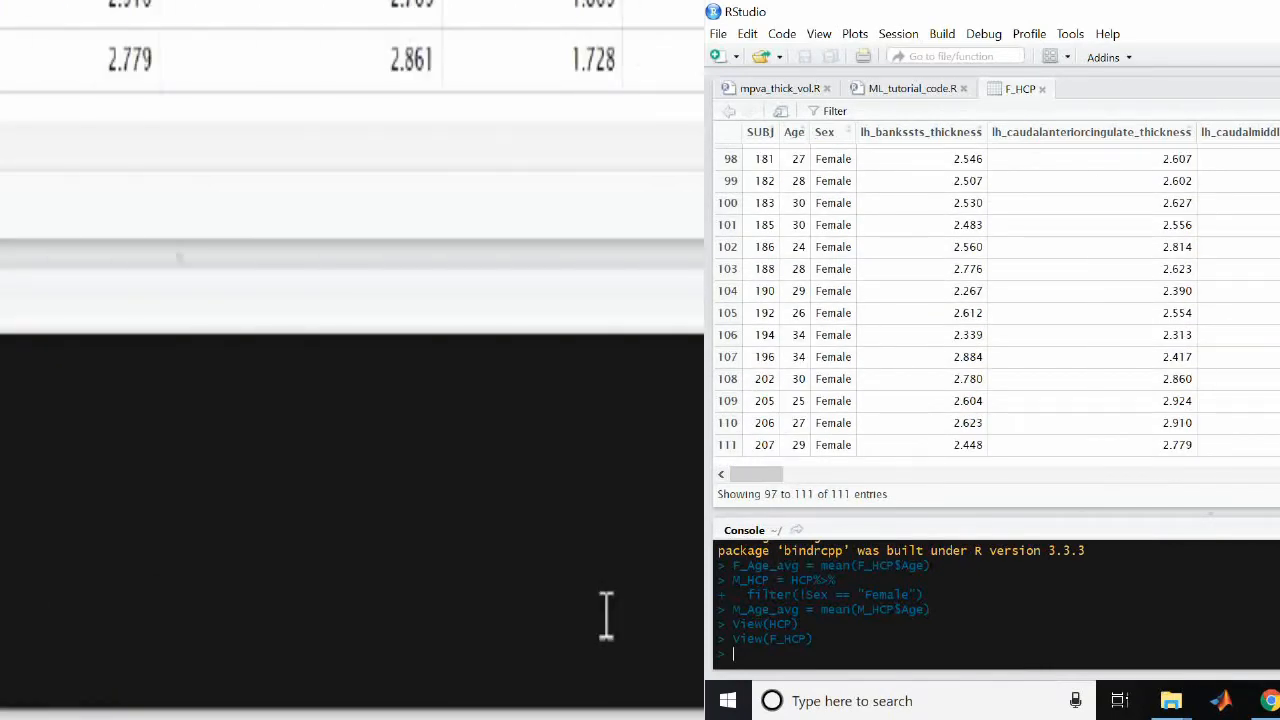
Step: Type M_HCP$ in the console to inspect the male data frame's columns
text(M_HCP$Age,)
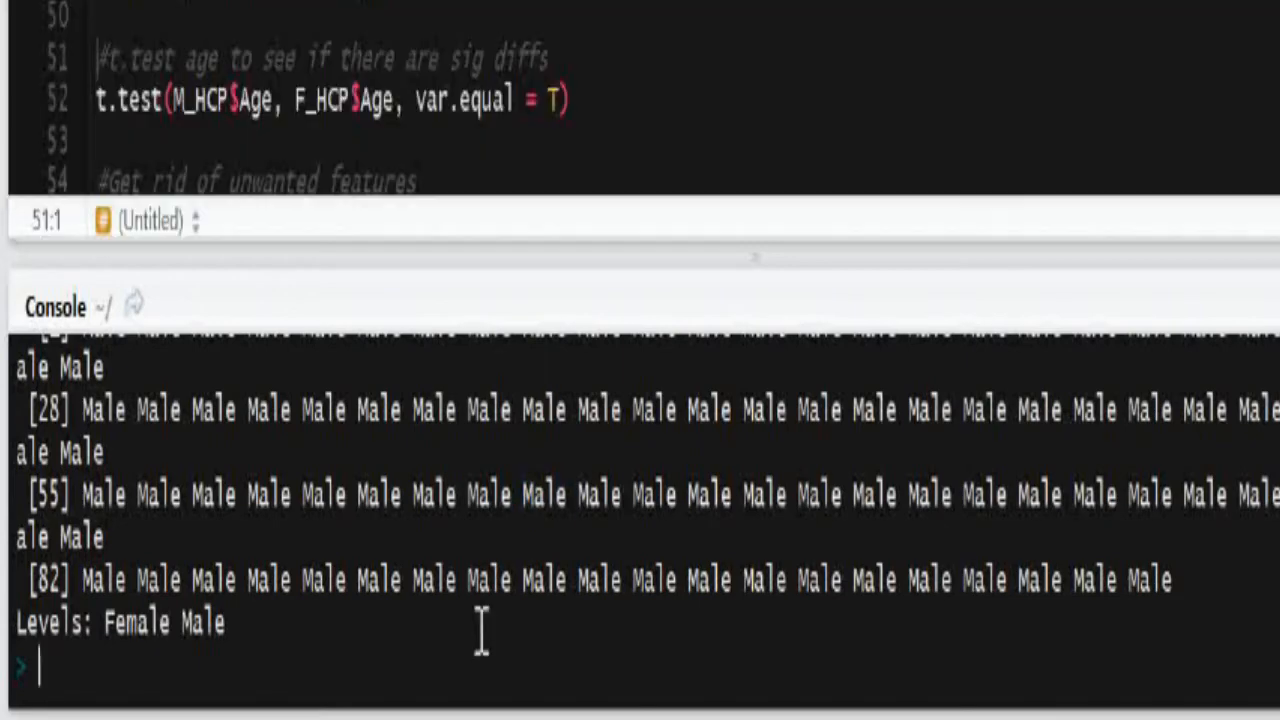
Step: Type F_HCP$ in the console to check the female subset's Sex values
text(F_HCP$)
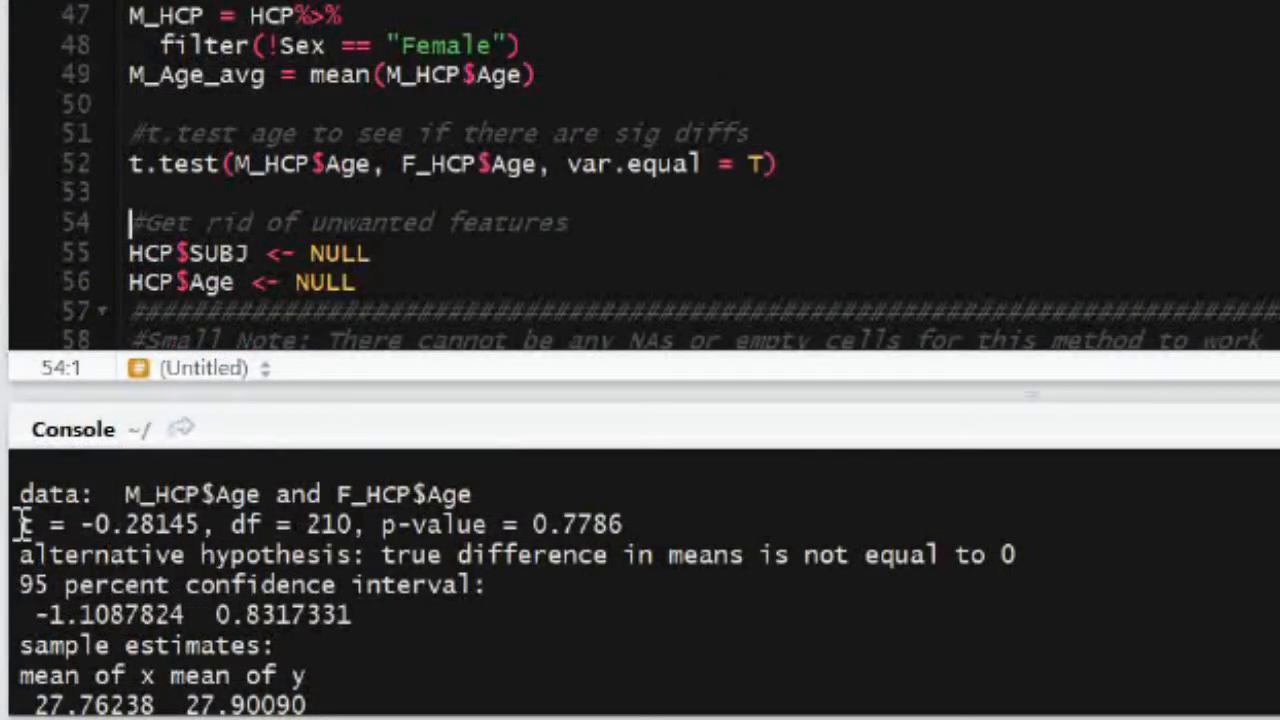
Step: Highlight the 0.7786 p-value and the M_HCP$Age argument of the t-test
drag(20, 524, 520, 524)
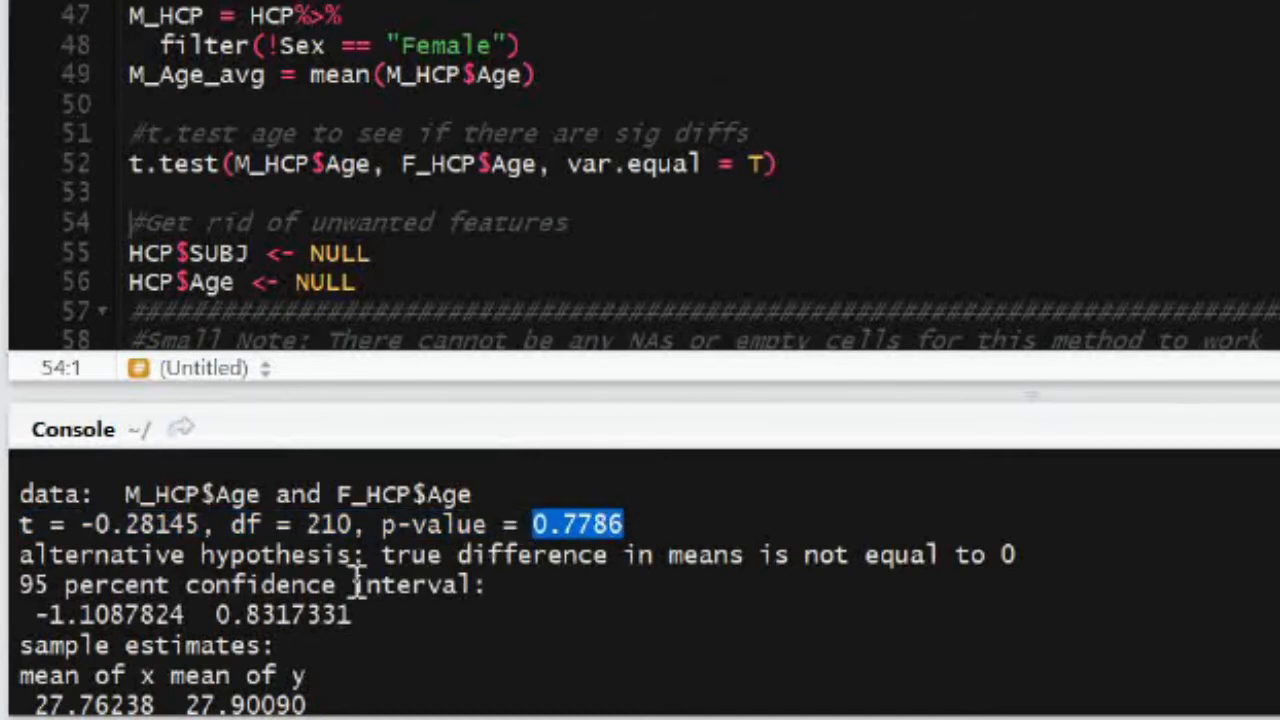
scroll(down, 3)
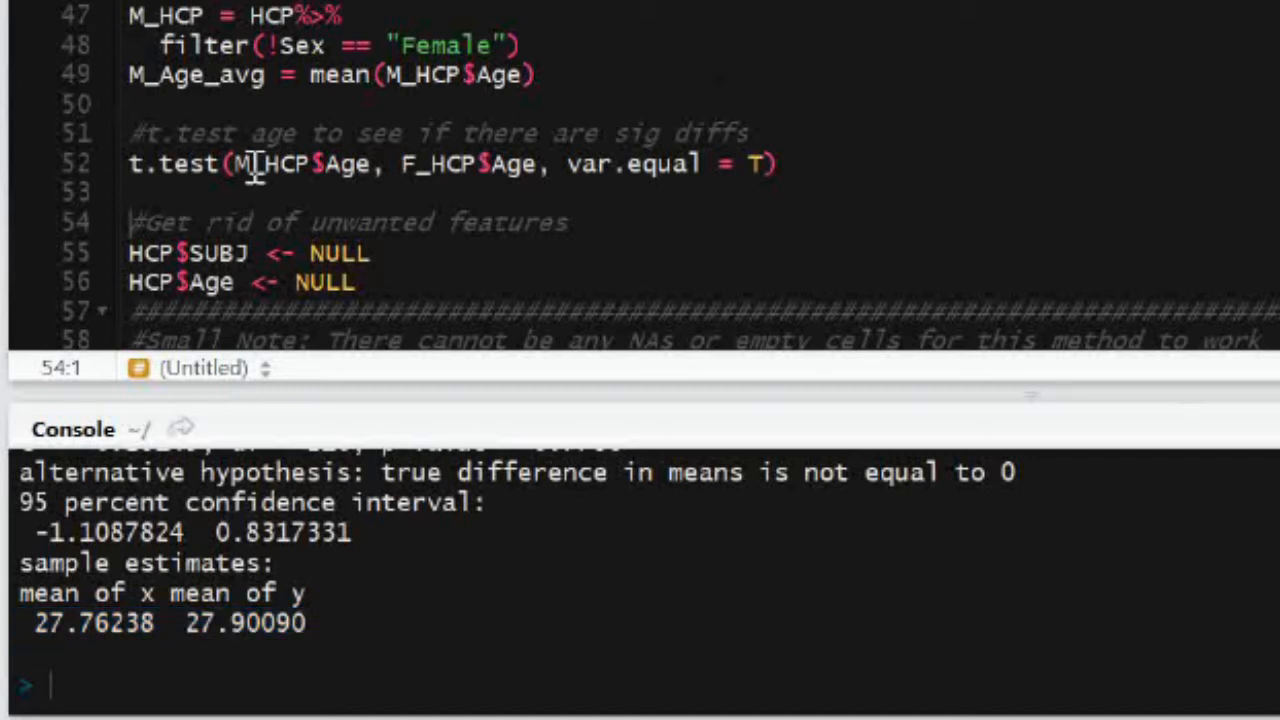
drag(235, 164, 540, 164)
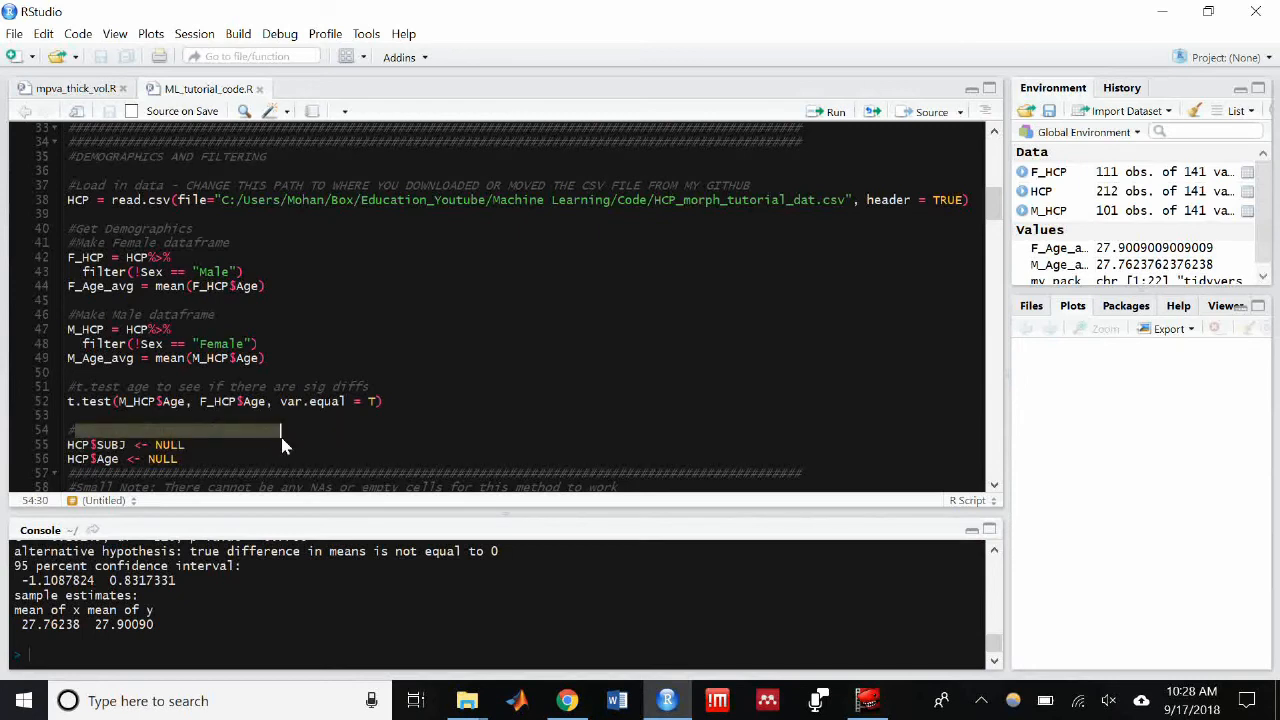
Step: Type the comment 'Get rid of unwanted features' on line 54
text(Get rid of unwanted features)
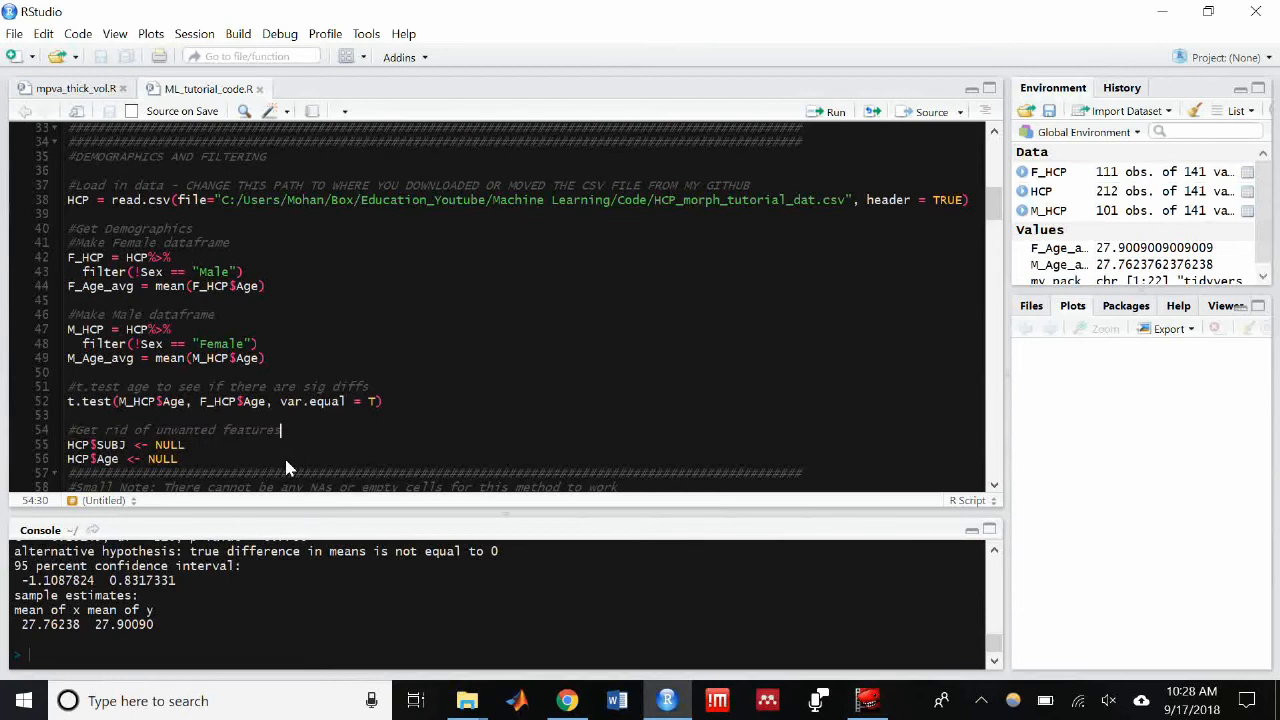